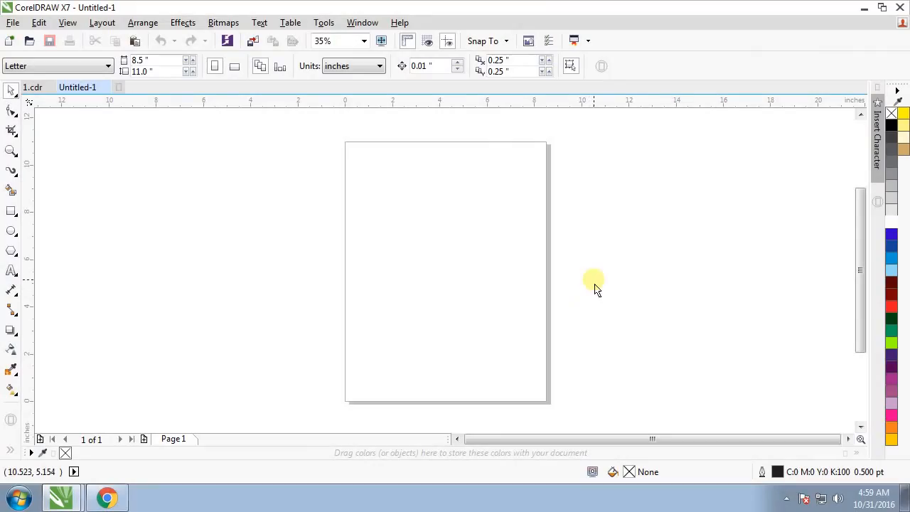
mouse_move(584, 273)
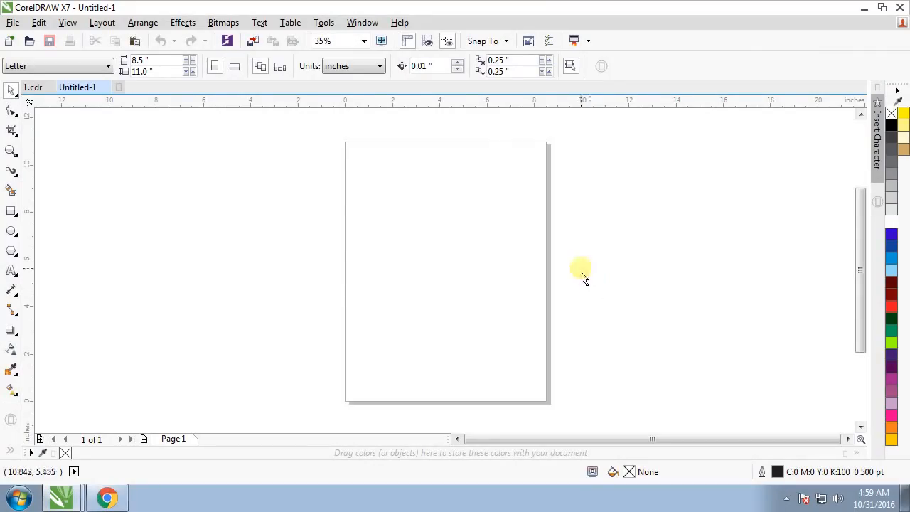
mouse_move(622, 239)
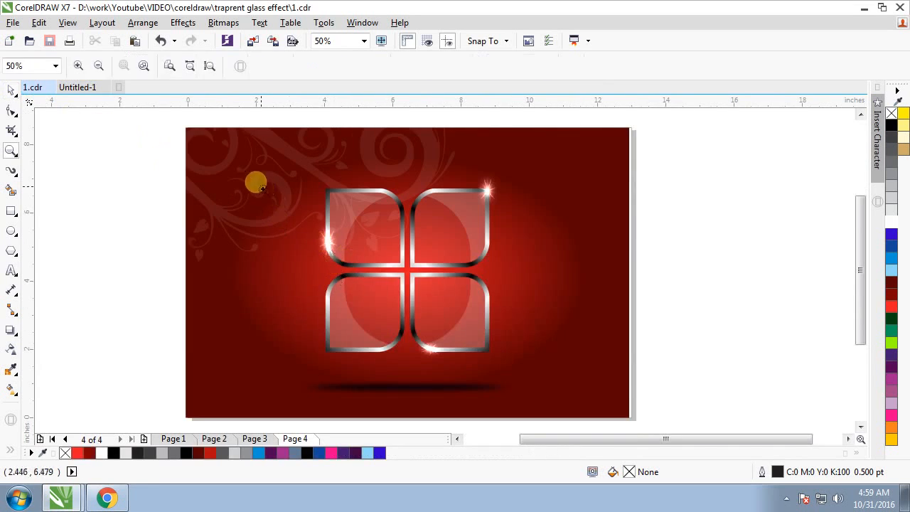
Zoom in on the finished four glass rounded squares on the red floral background
left_click_drag(254, 182, 605, 409)
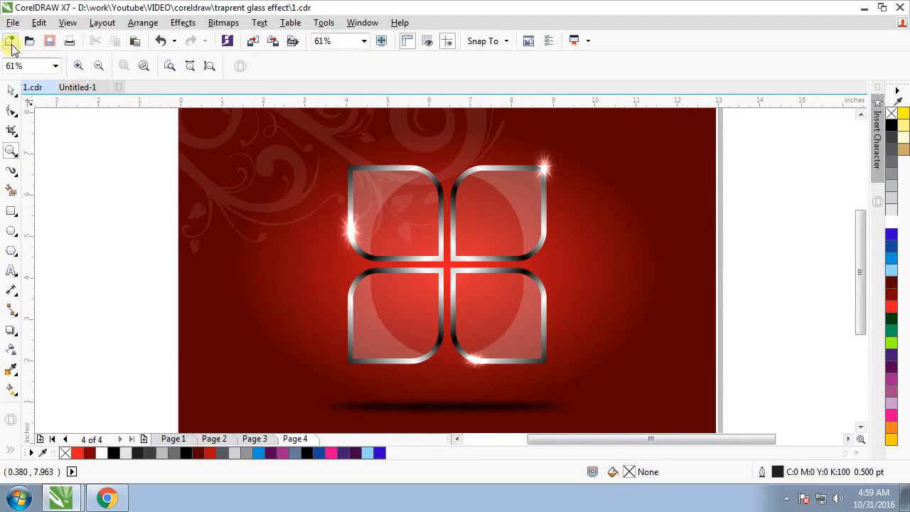
mouse_move(11, 40)
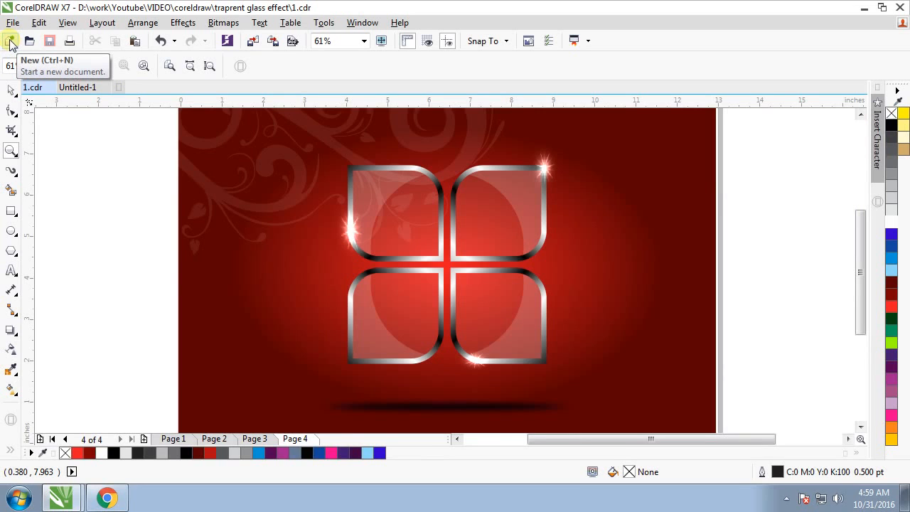
Create a new landscape A4 document with a page-sized rectangle filled dark-to-bright red radially
left_click(11, 40)
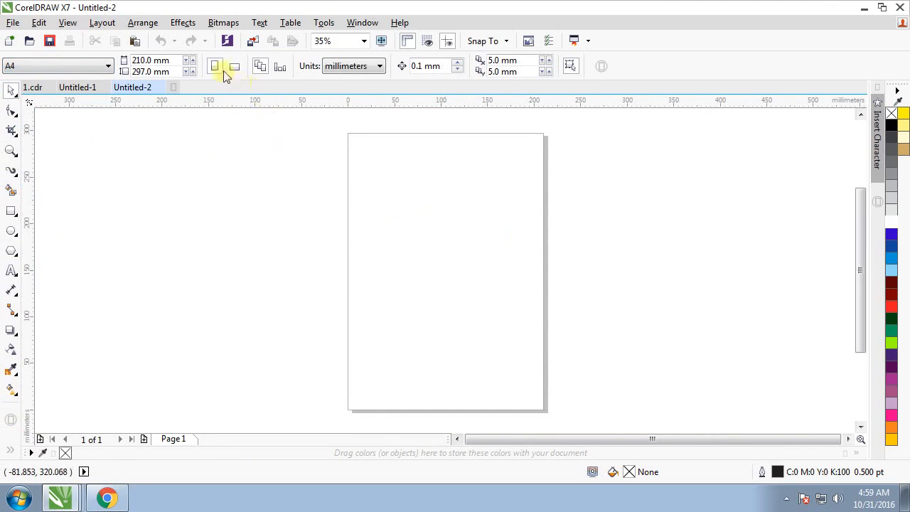
left_click(234, 66)
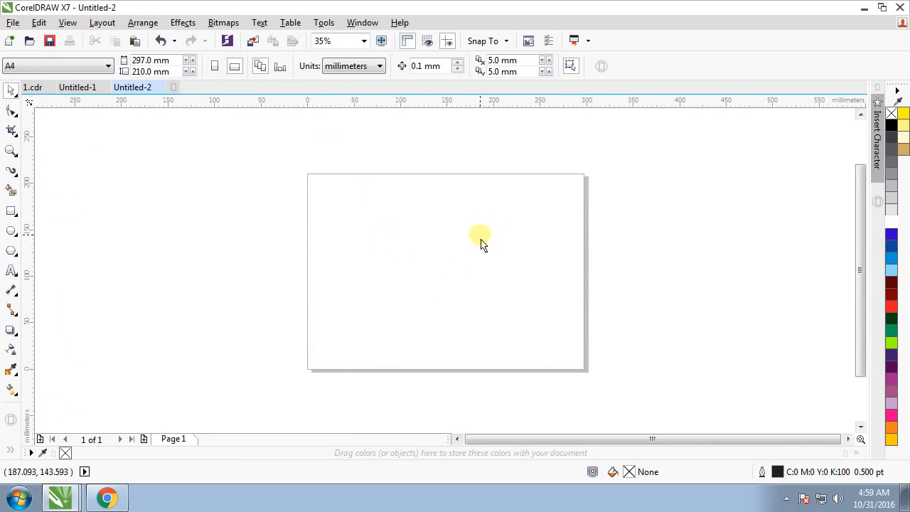
mouse_move(12, 212)
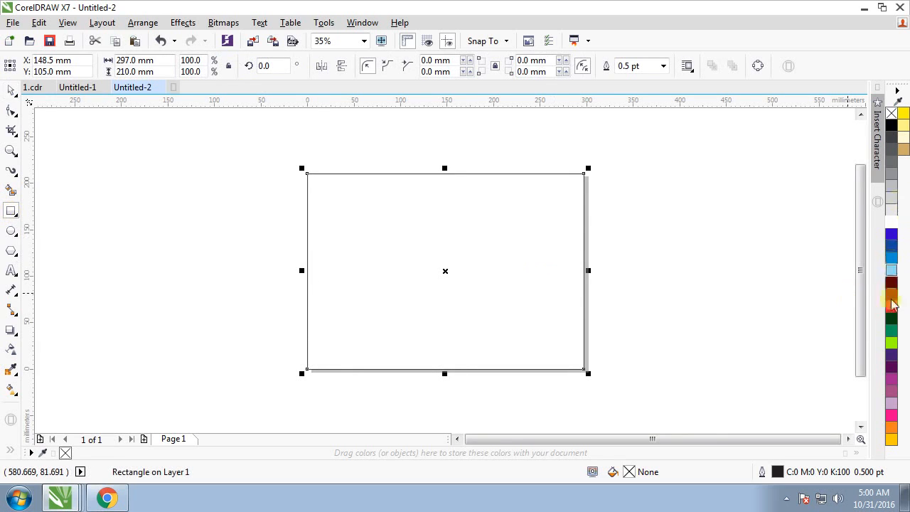
left_click(893, 307)
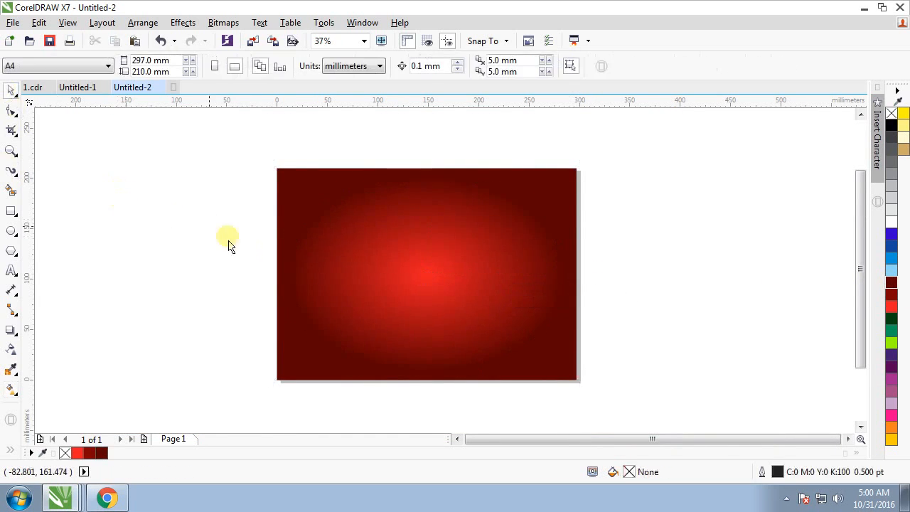
Import the flora file, place it and PowerClip it inside the red background as faint ornament
right_click(229, 239)
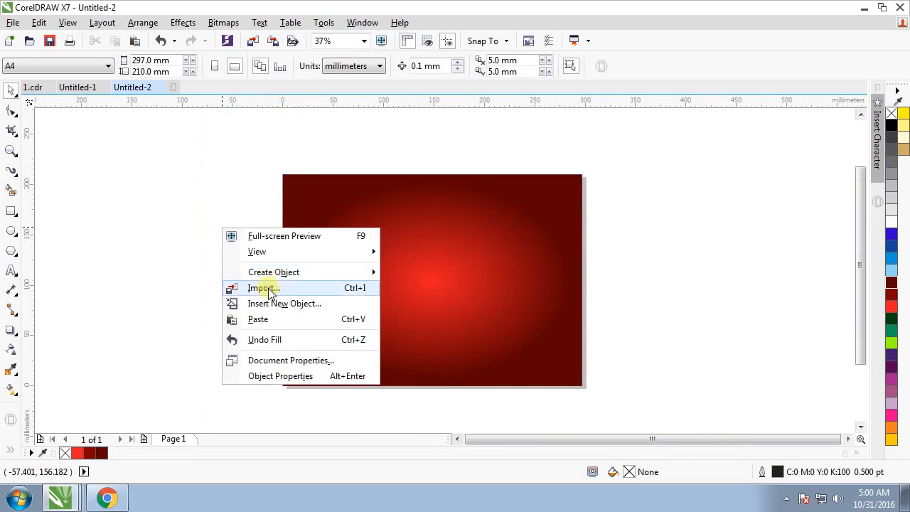
left_click(263, 287)
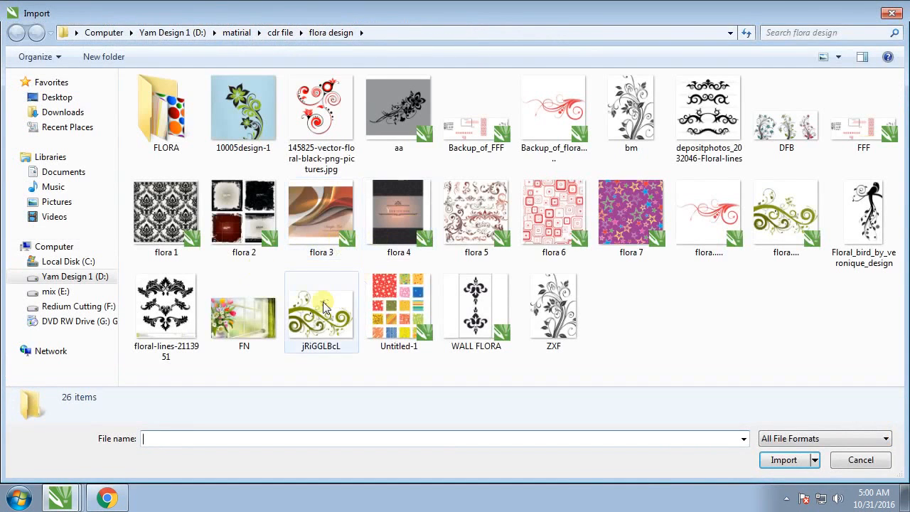
left_click(785, 213)
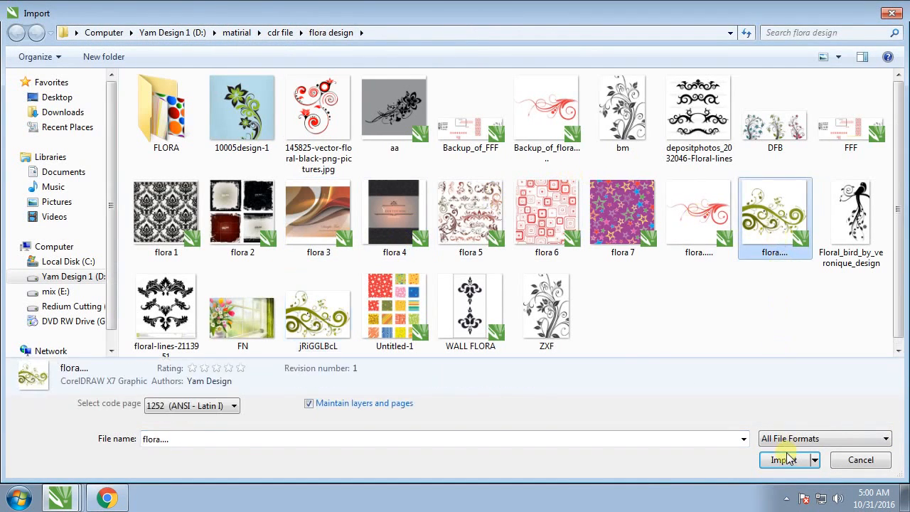
left_click(784, 459)
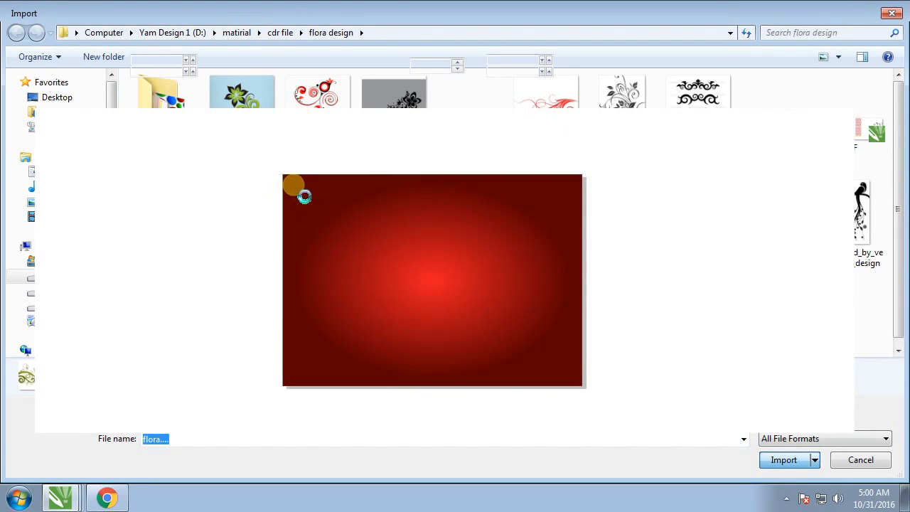
left_click(783, 460)
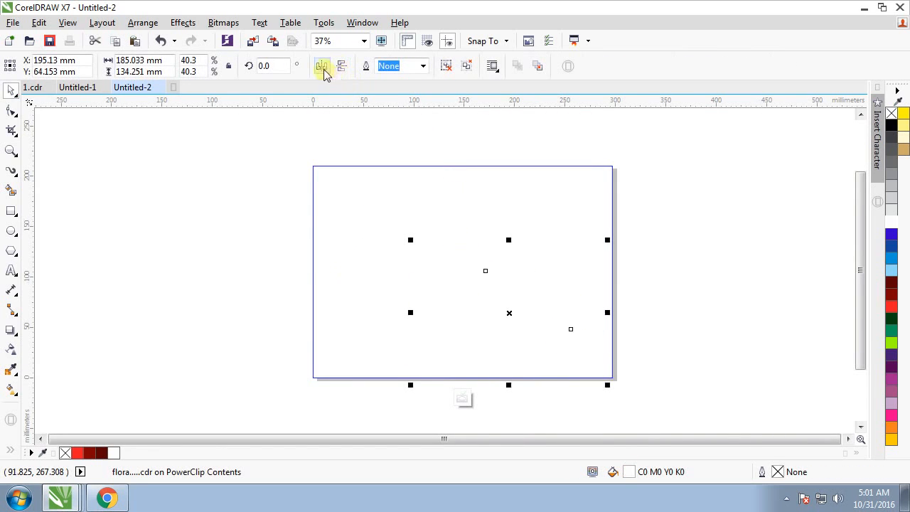
left_click(322, 66)
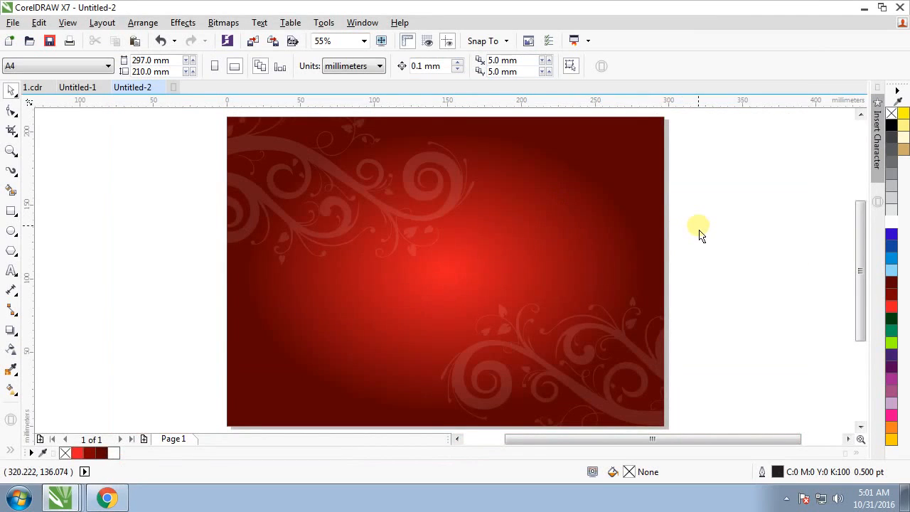
mouse_move(11, 212)
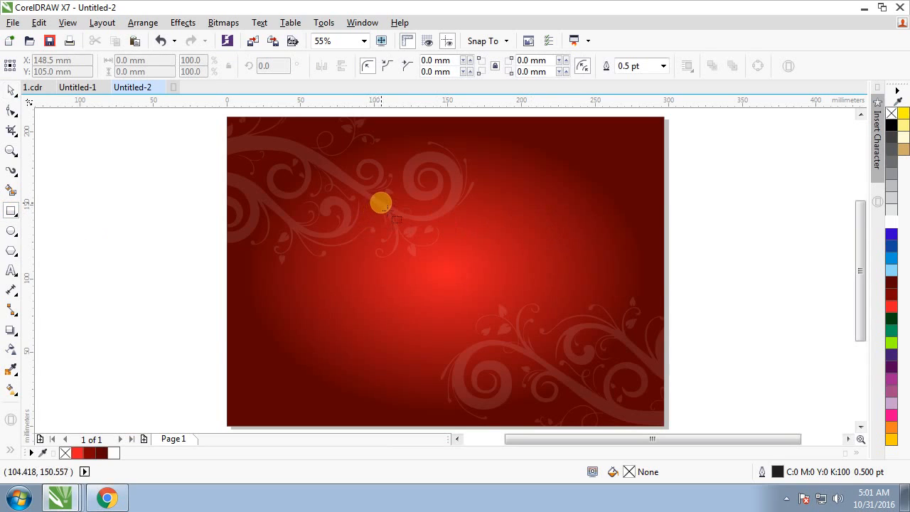
Draw a white square near the page centre at 100% zoom and round its corners with the Shape tool
left_click_drag(381, 202, 453, 307)
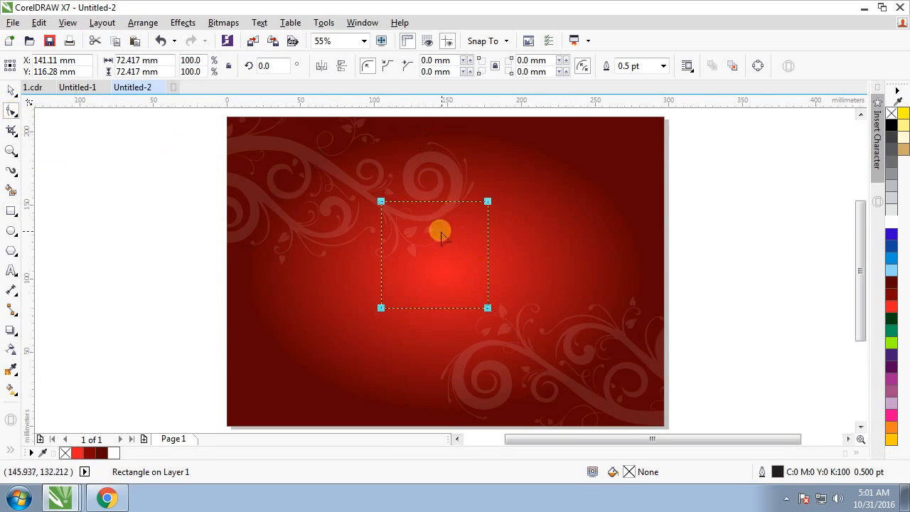
type("100%")
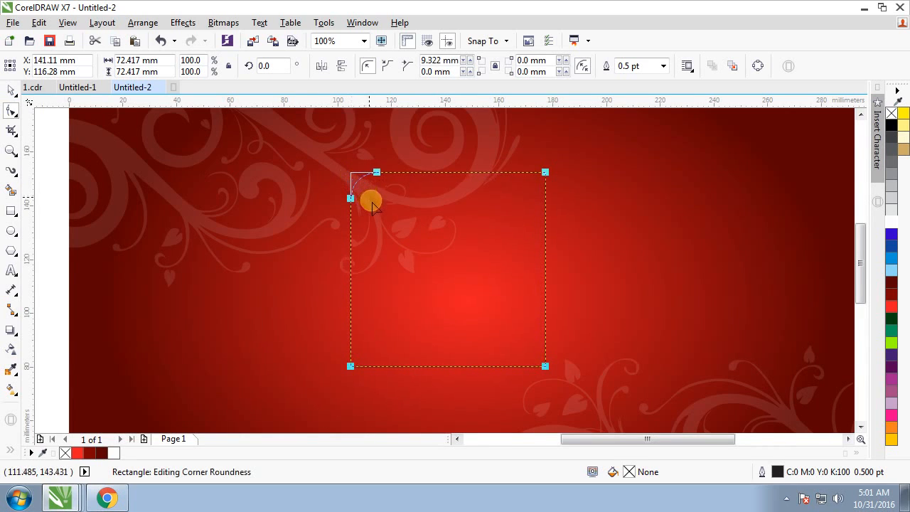
left_click_drag(372, 200, 552, 375)
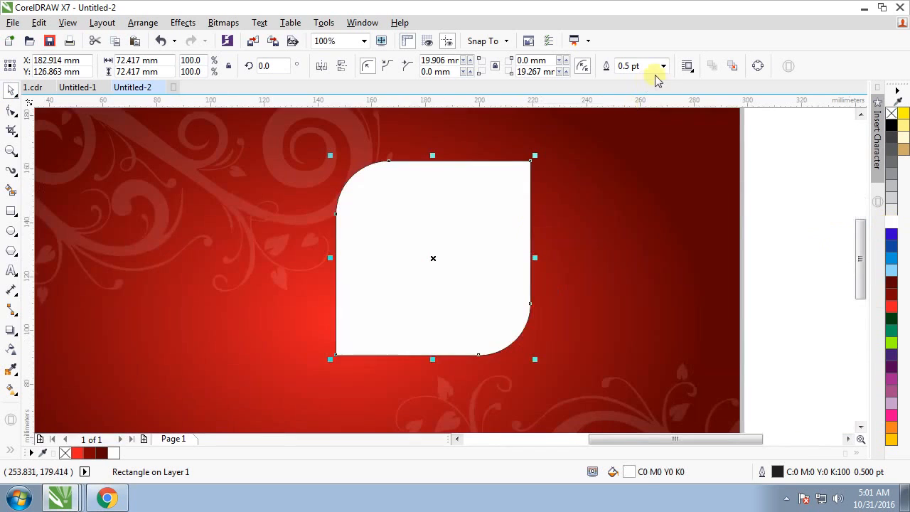
Browse the outline width choices for the white rounded square
left_click(663, 65)
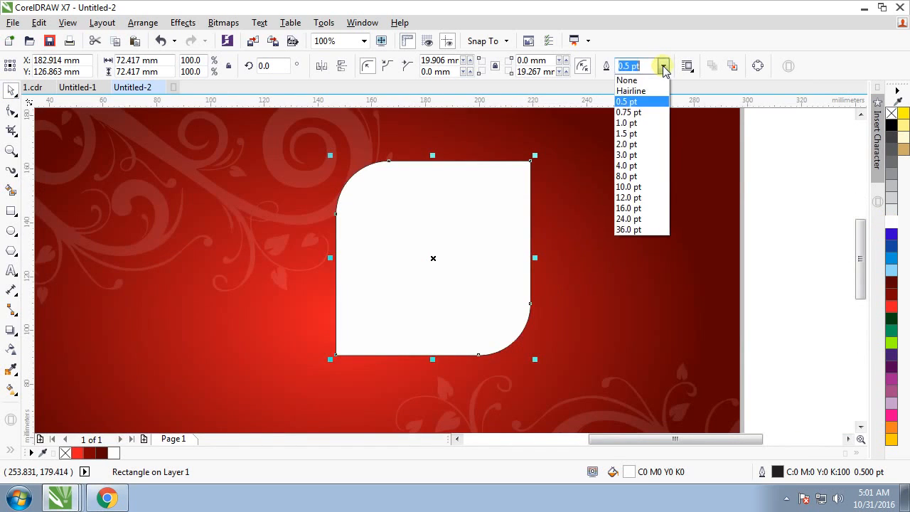
mouse_move(629, 176)
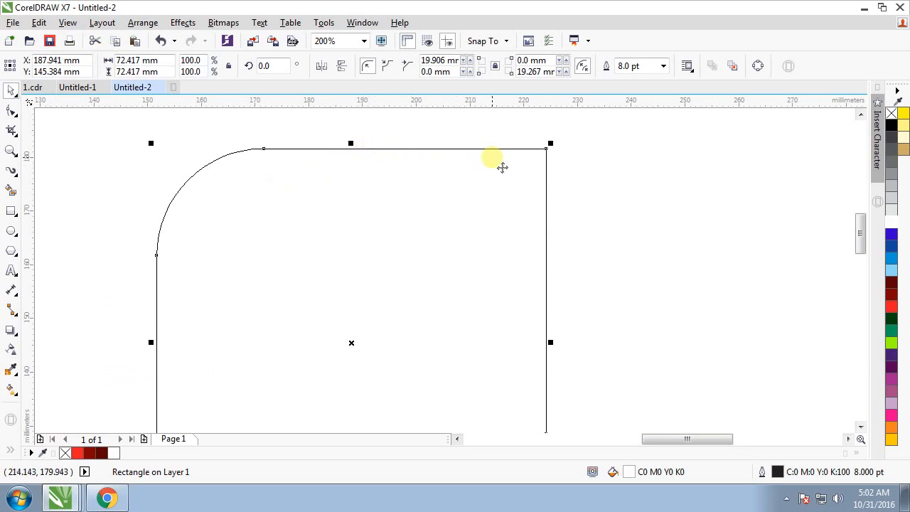
mouse_move(397, 153)
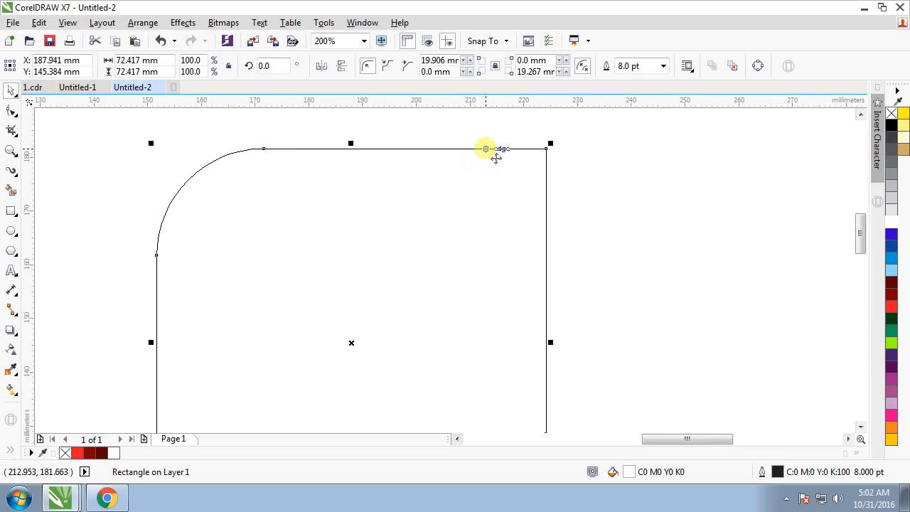
mouse_move(492, 157)
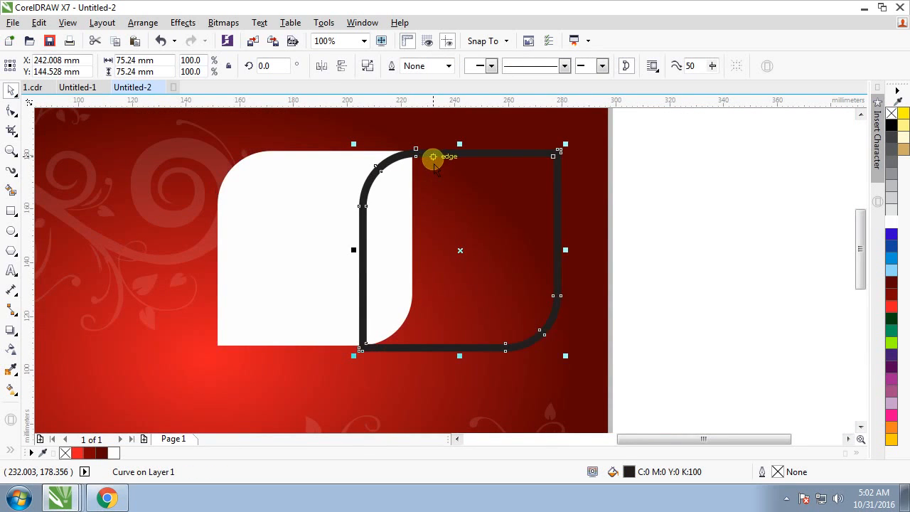
mouse_move(478, 149)
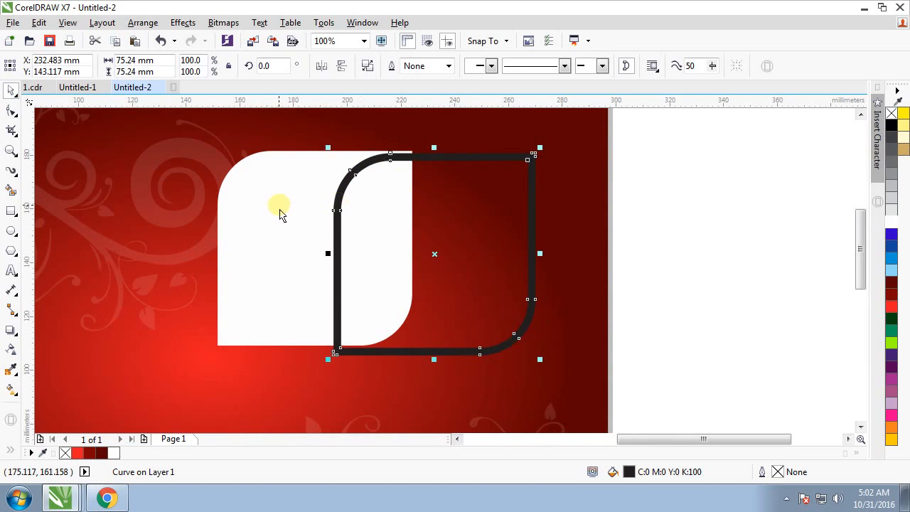
mouse_move(279, 216)
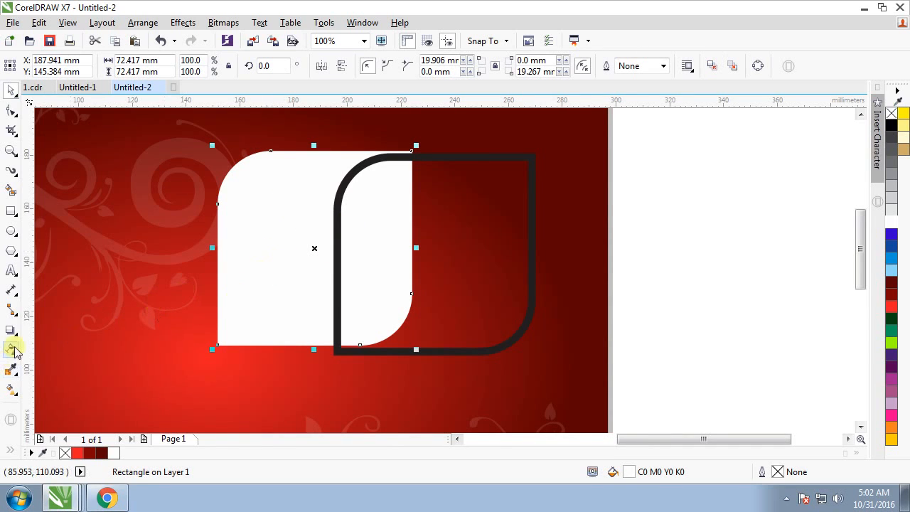
mouse_move(11, 347)
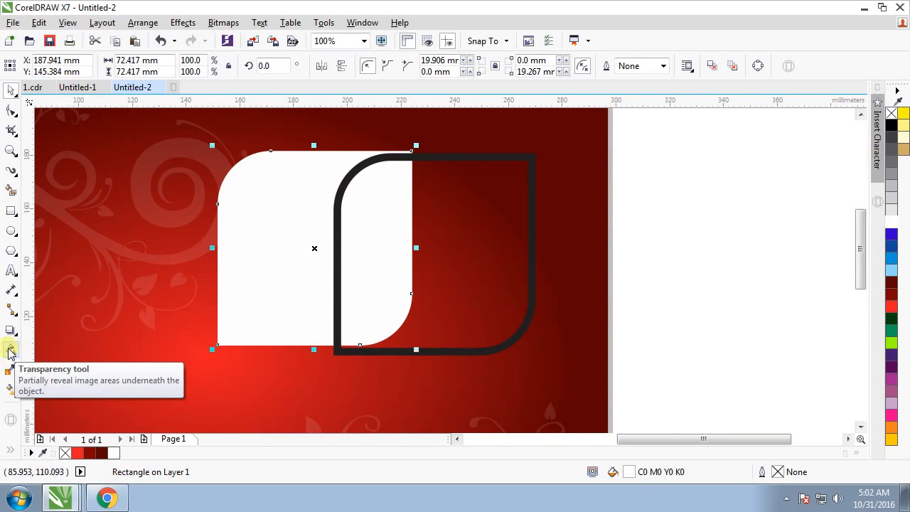
Give the white rounded square about 90 uniform transparency, then select the black outline
left_click(11, 350)
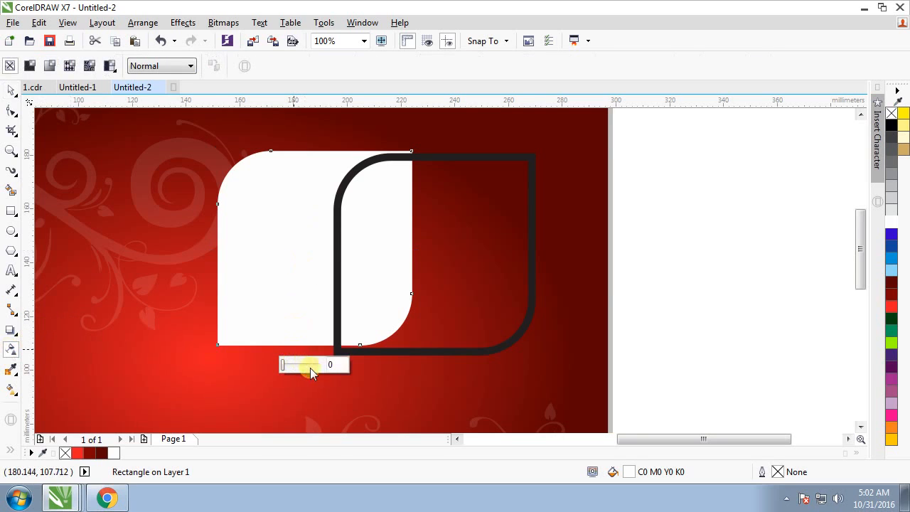
left_click_drag(283, 364, 318, 364)
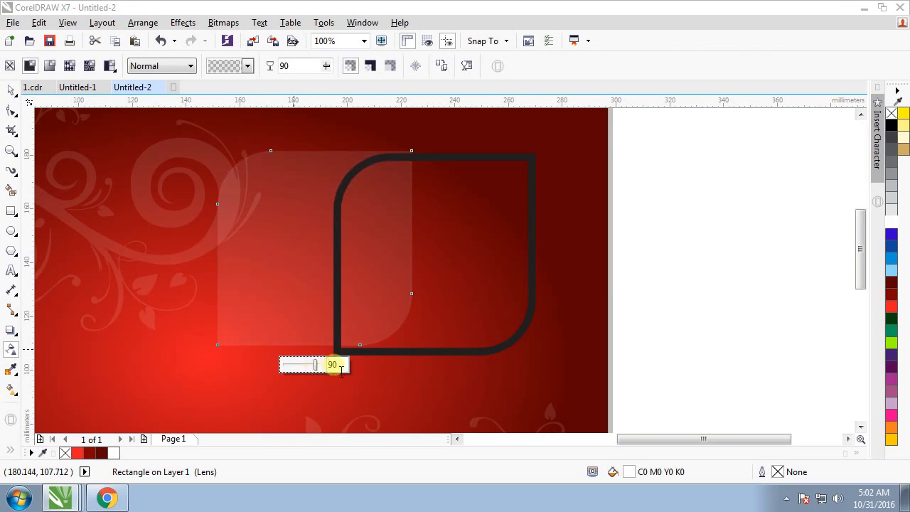
left_click(416, 151)
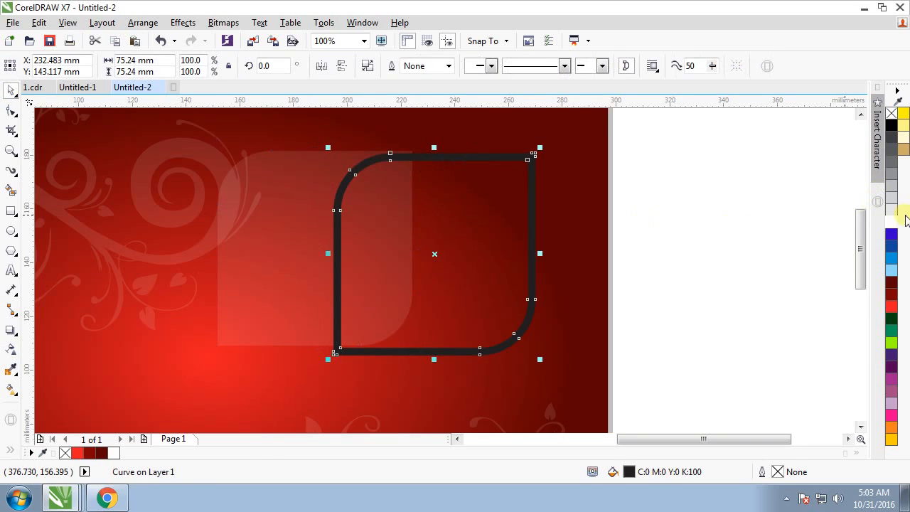
mouse_move(891, 212)
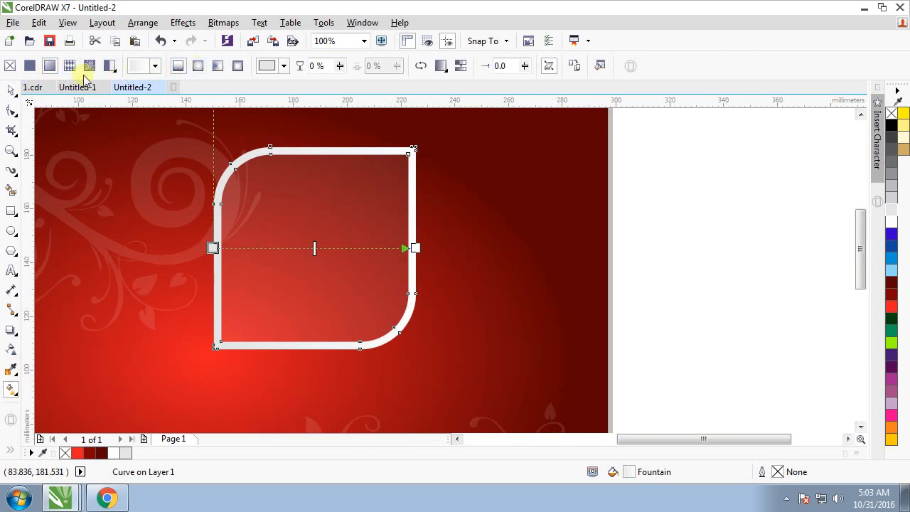
mouse_move(11, 390)
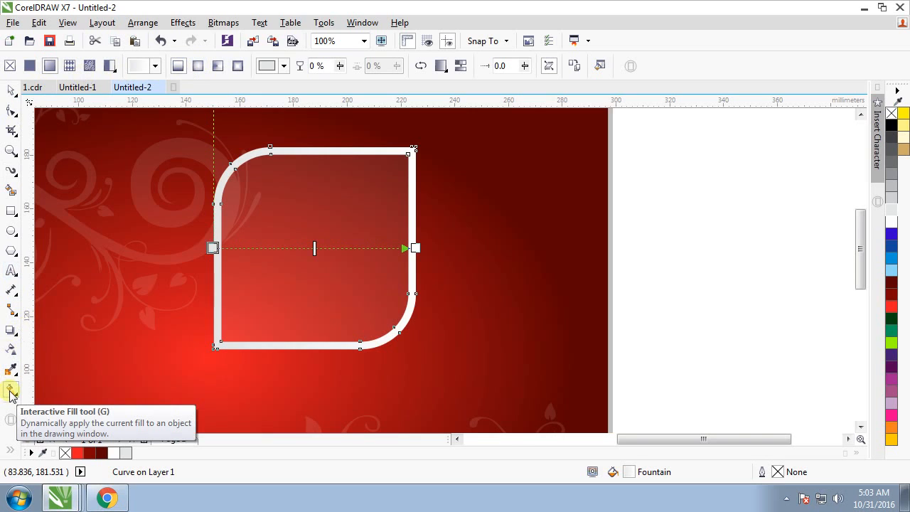
mouse_move(50, 66)
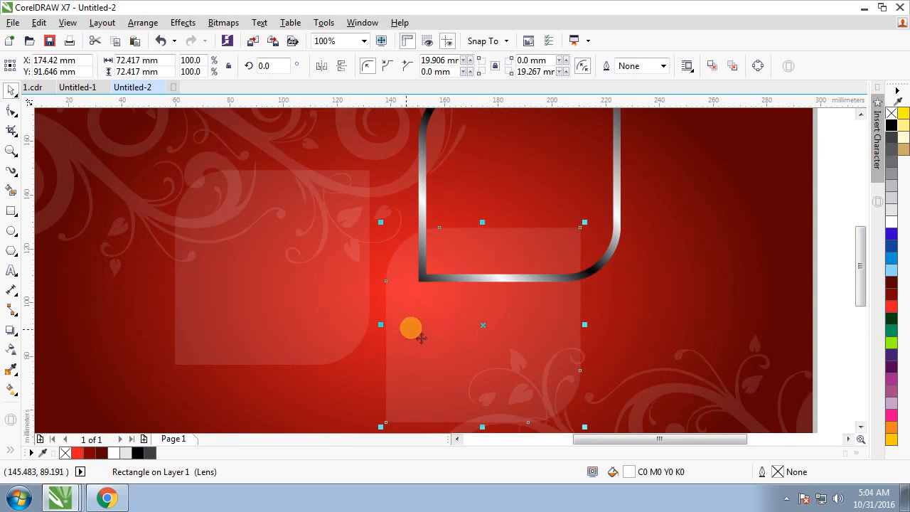
Position the square copy and trim it with the circle using Back minus front to form a curved sheen
left_click_drag(412, 329, 434, 309)
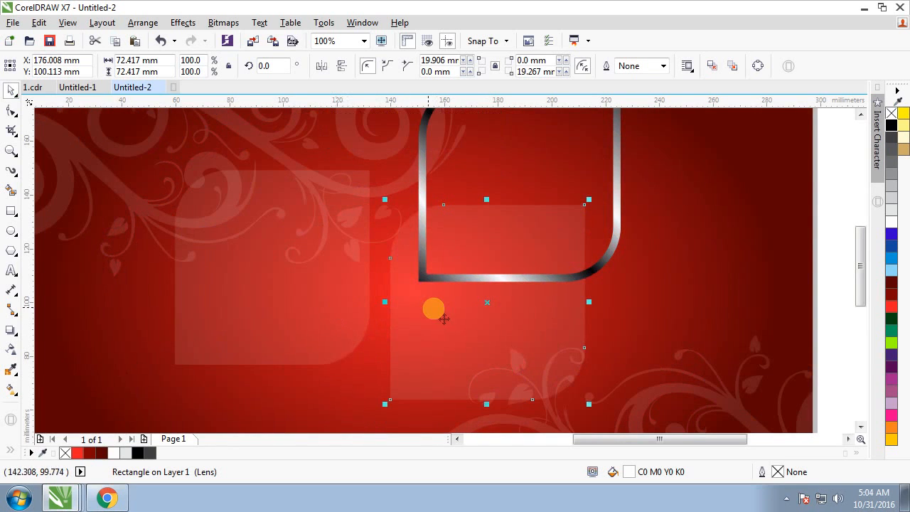
left_click_drag(434, 307, 330, 315)
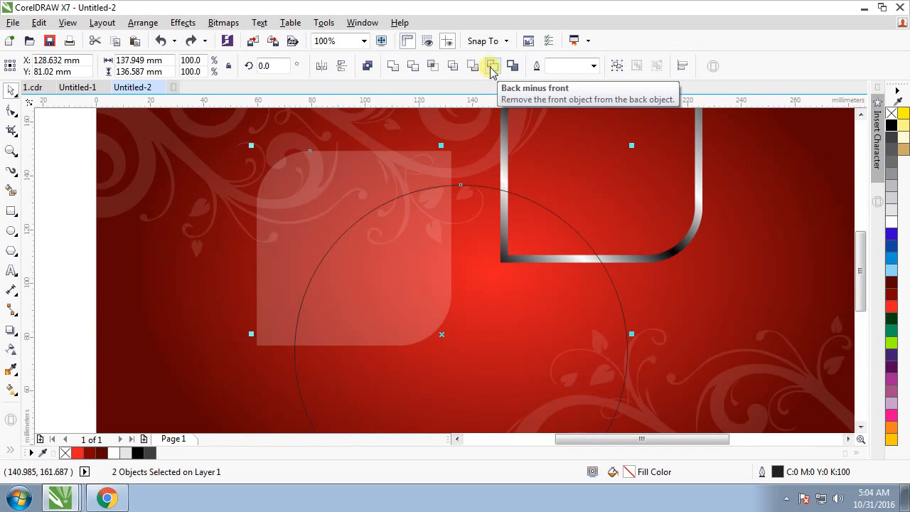
left_click(491, 66)
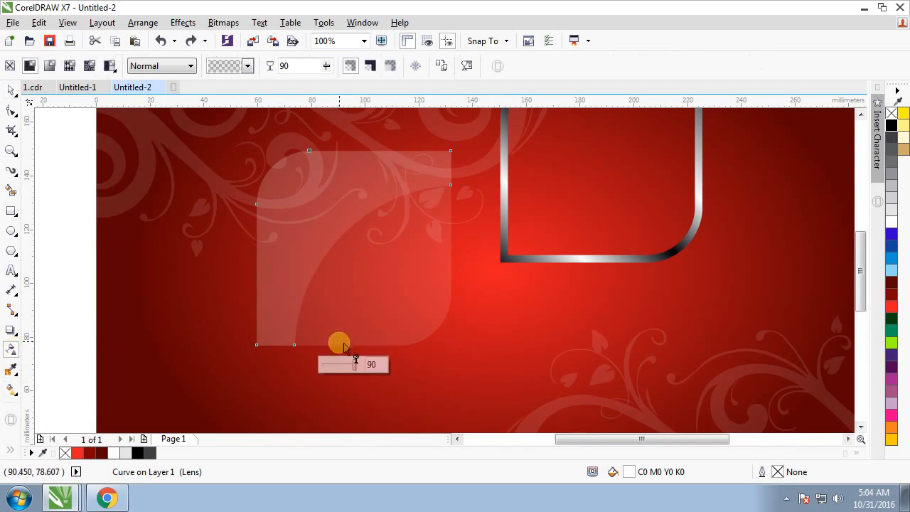
Set the curved sheen's transparency to about 85 and group it with the silver rounded frame
left_click_drag(340, 342, 353, 364)
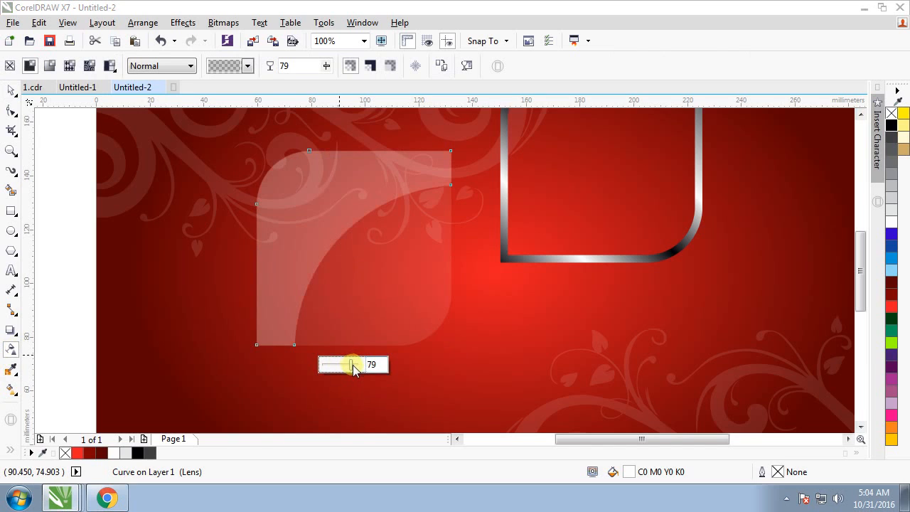
left_click_drag(352, 364, 359, 364)
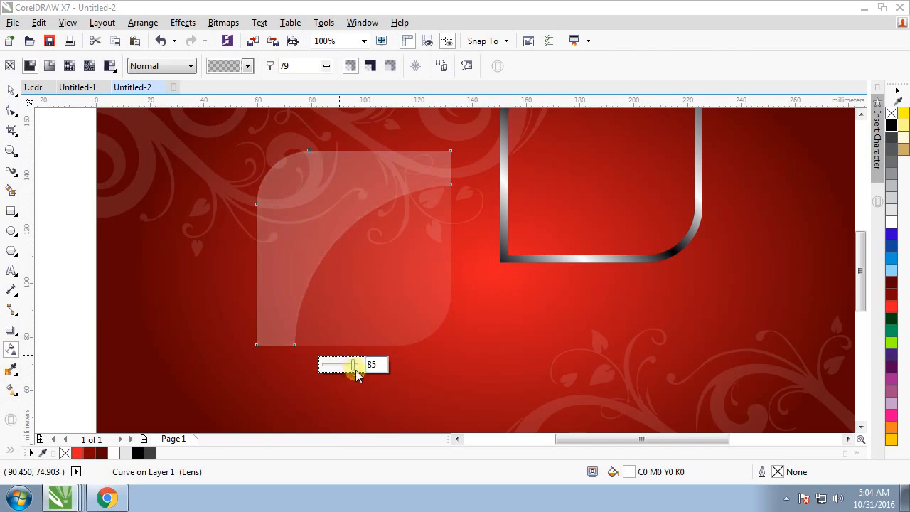
left_click(382, 290)
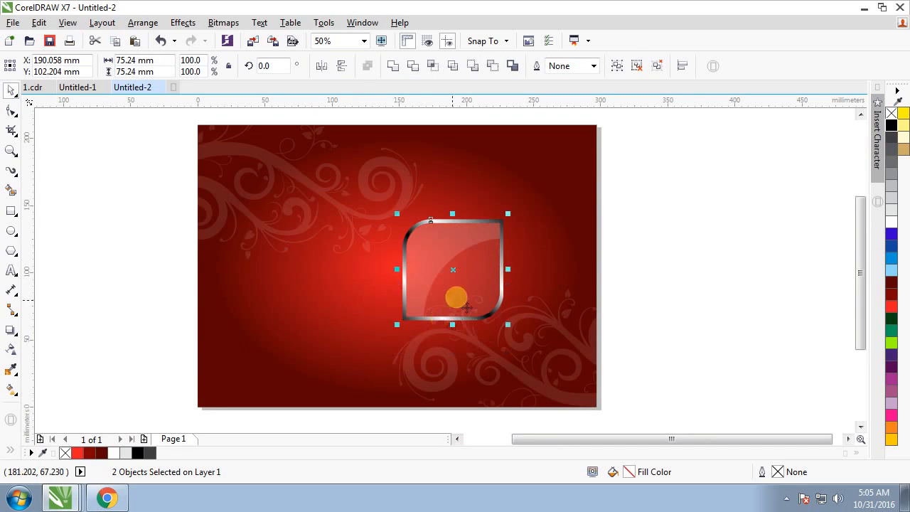
left_click_drag(455, 297, 469, 279)
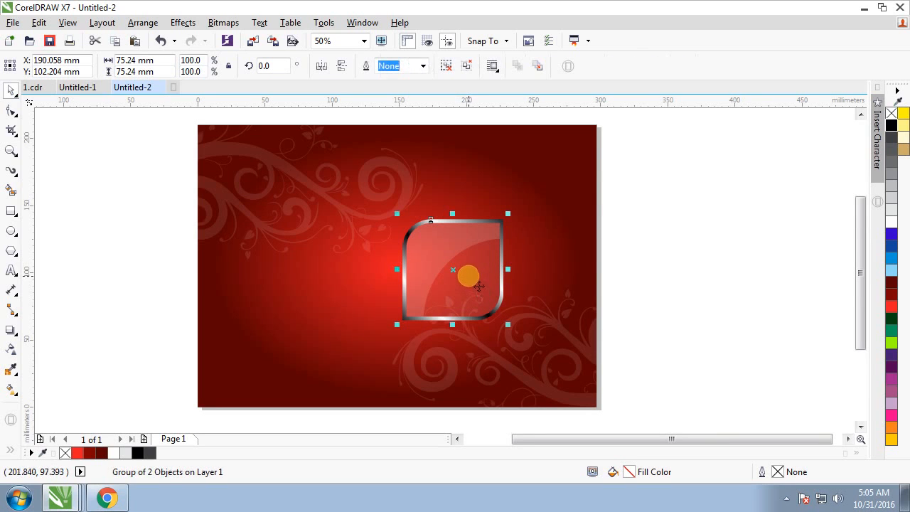
Move the grouped glass square to the page top and drop a duplicate to its left
left_click_drag(466, 277, 448, 225)
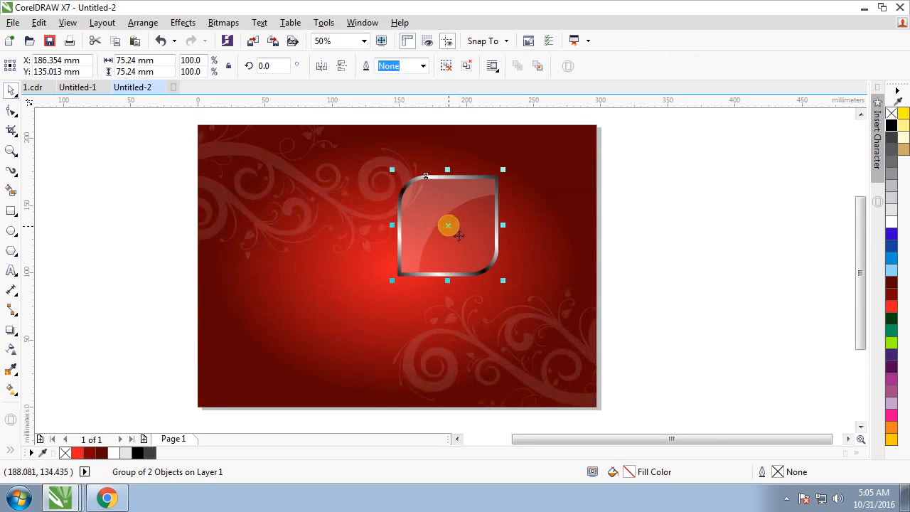
left_click_drag(448, 225, 475, 220)
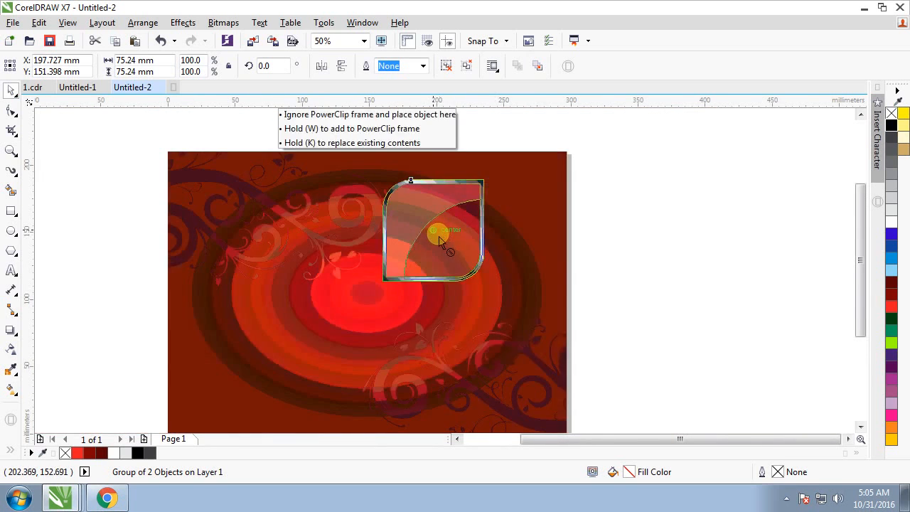
left_click(443, 235)
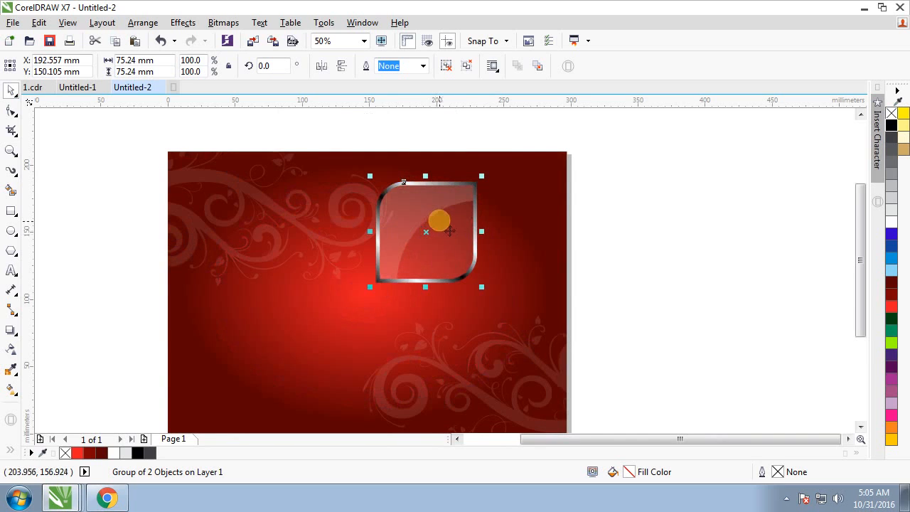
left_click_drag(438, 219, 458, 229)
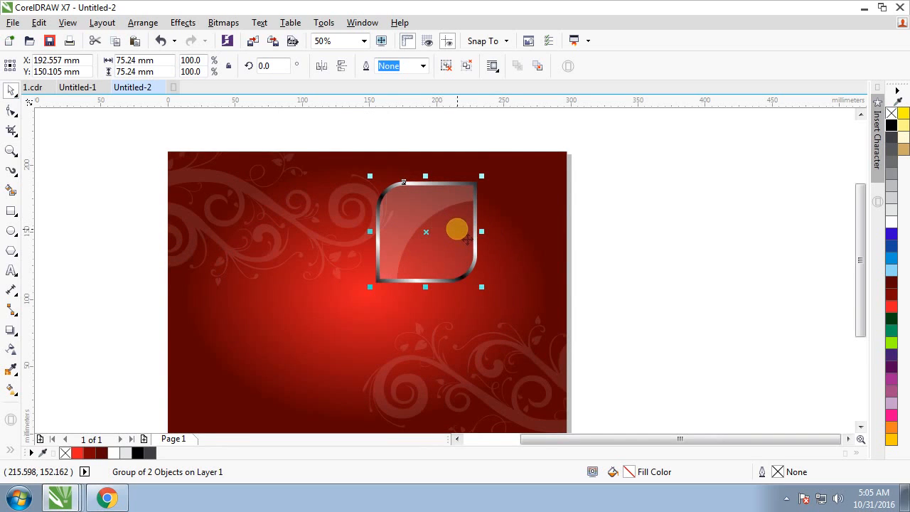
left_click_drag(425, 231, 433, 225)
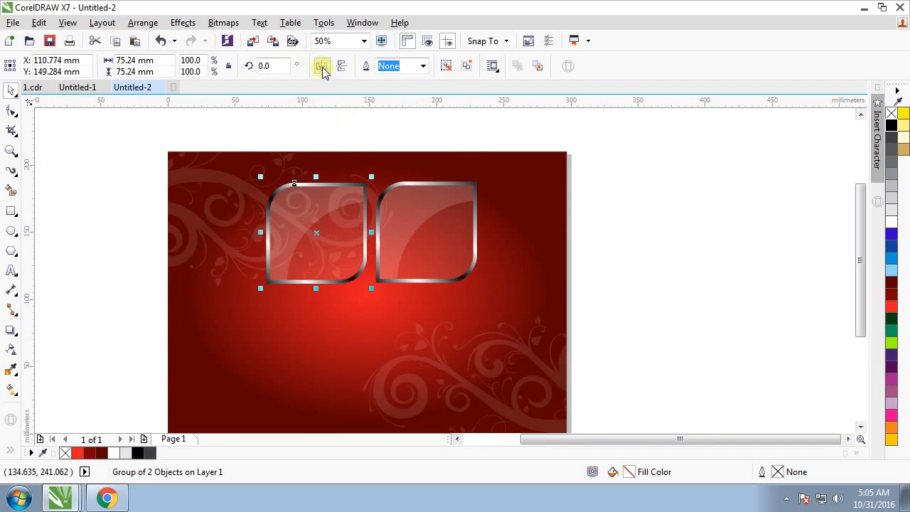
Mirror the left copy horizontally, duplicate both below and flip the lower pair vertically into a 2x2 cluster
left_click(318, 66)
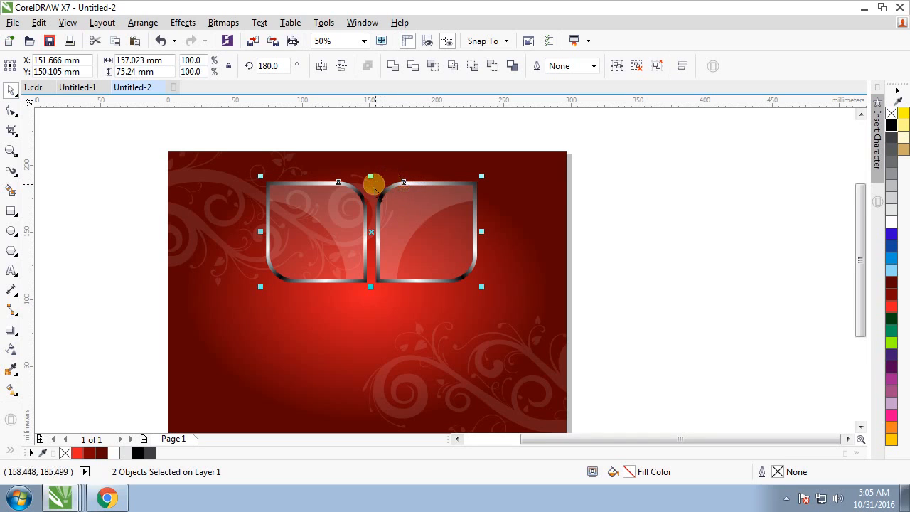
left_click_drag(373, 184, 378, 179)
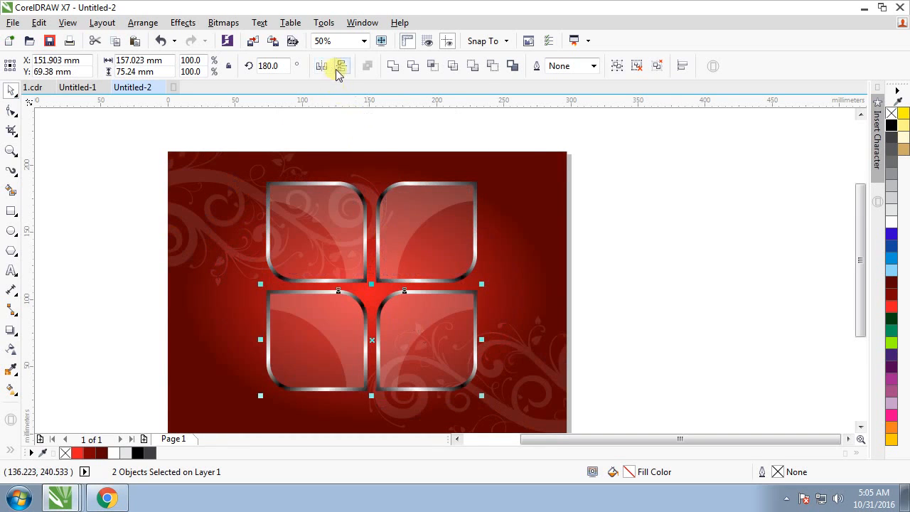
mouse_move(341, 65)
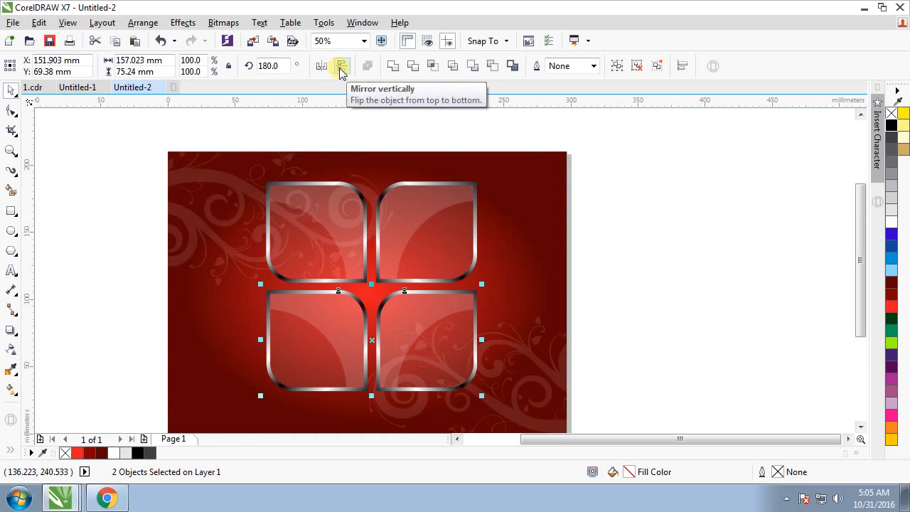
left_click(342, 66)
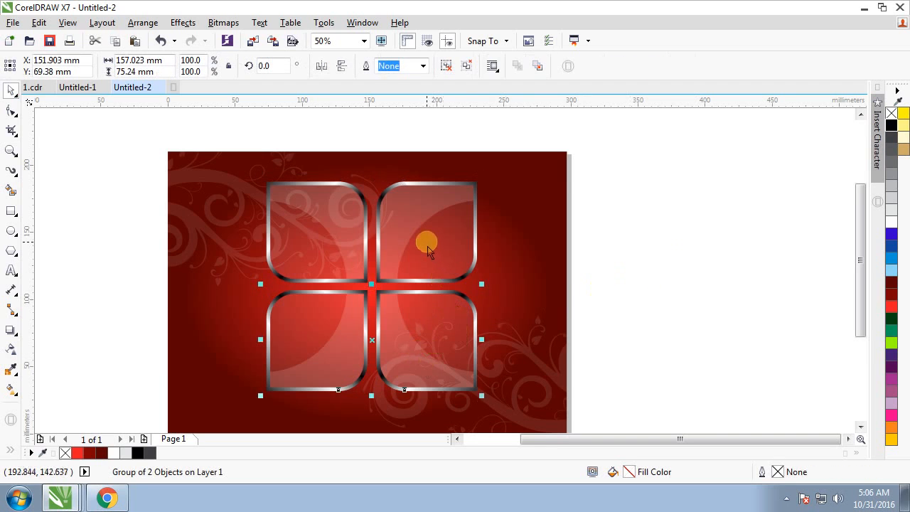
left_click_drag(427, 242, 395, 316)
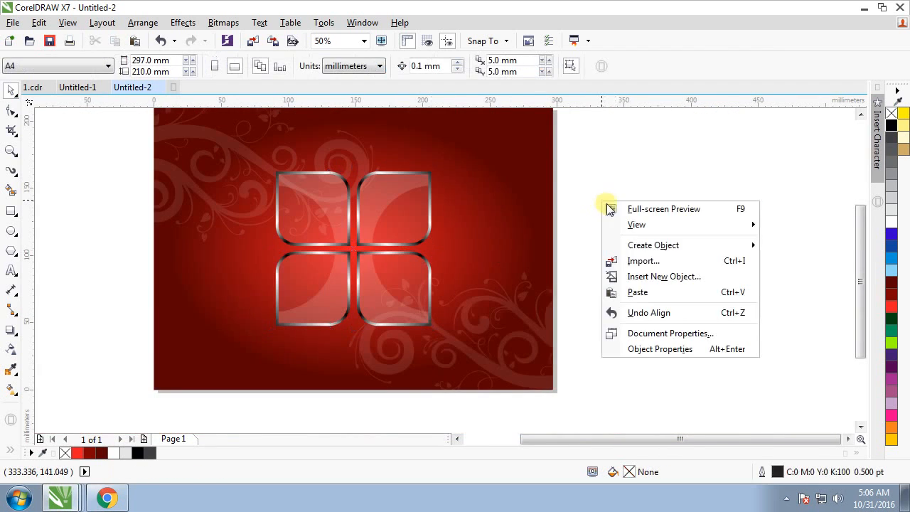
mouse_move(428, 263)
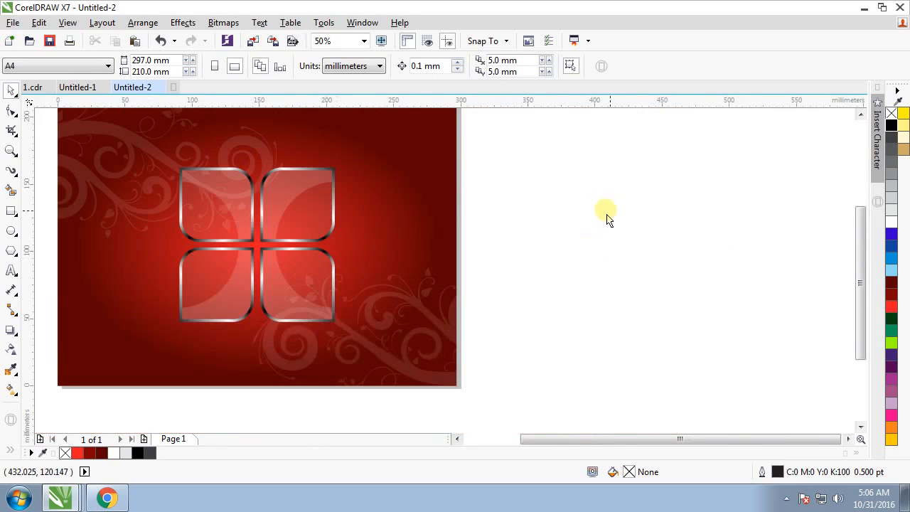
Import the sparkle light image from the psd materials folder beside a glass square's metallic outline
right_click(607, 216)
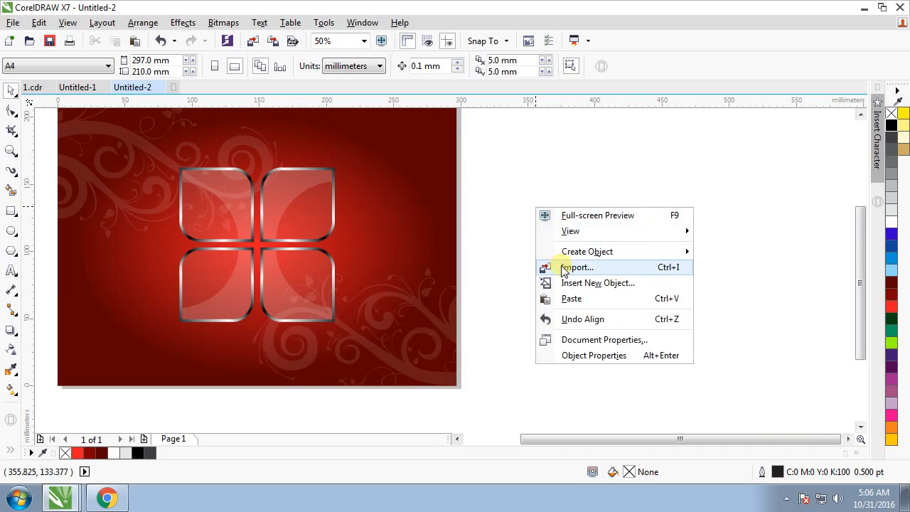
left_click(578, 268)
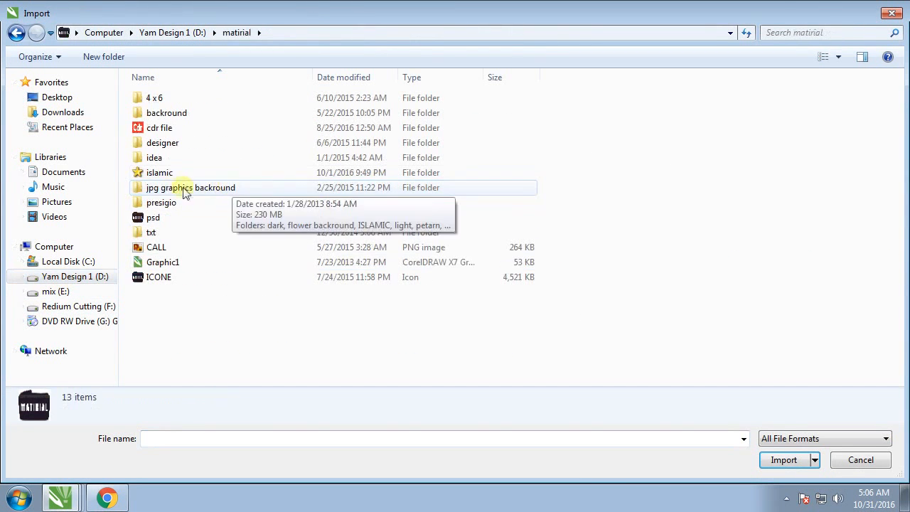
double_click(154, 216)
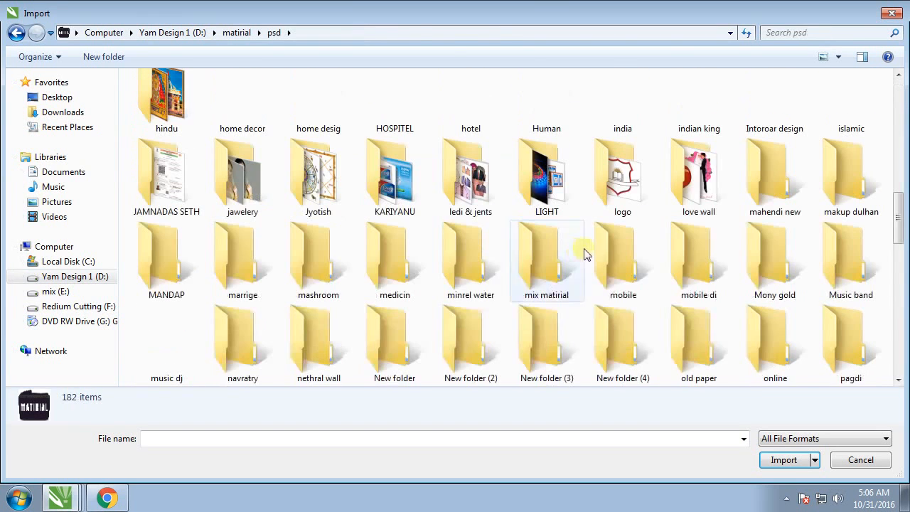
scroll("down", 3)
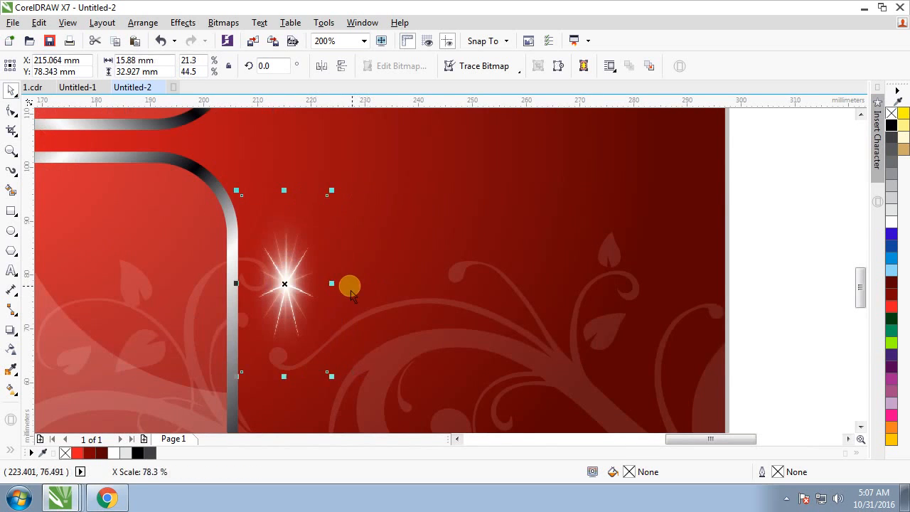
Place the sparkle on the square's curved metallic outline and set its merge mode to Add
left_click_drag(350, 285, 249, 277)
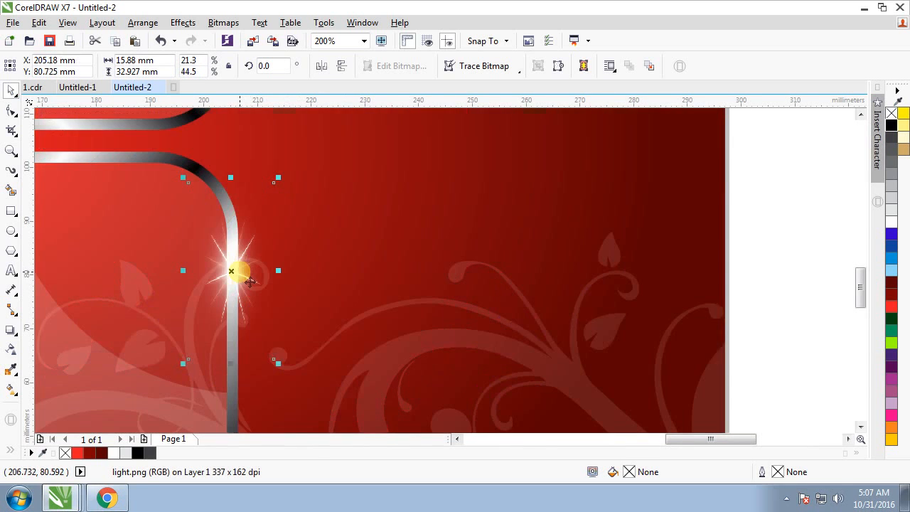
left_click_drag(249, 277, 255, 273)
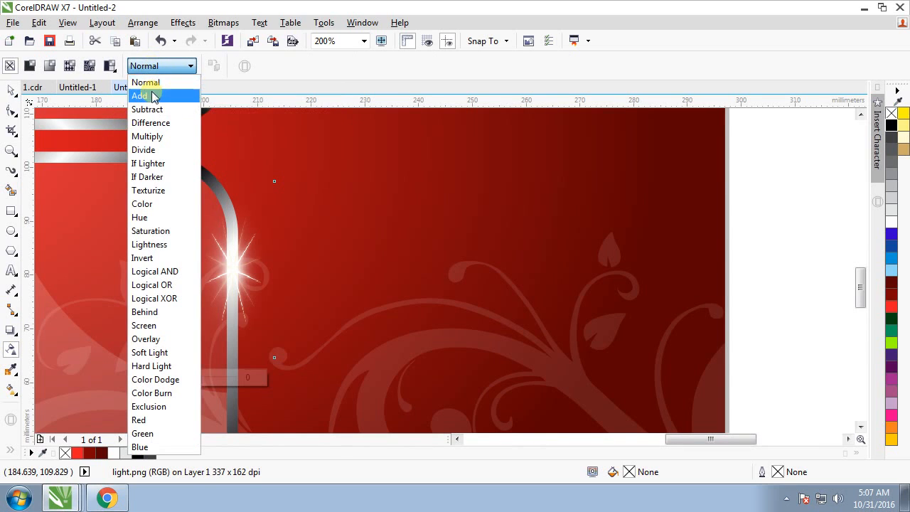
left_click(140, 97)
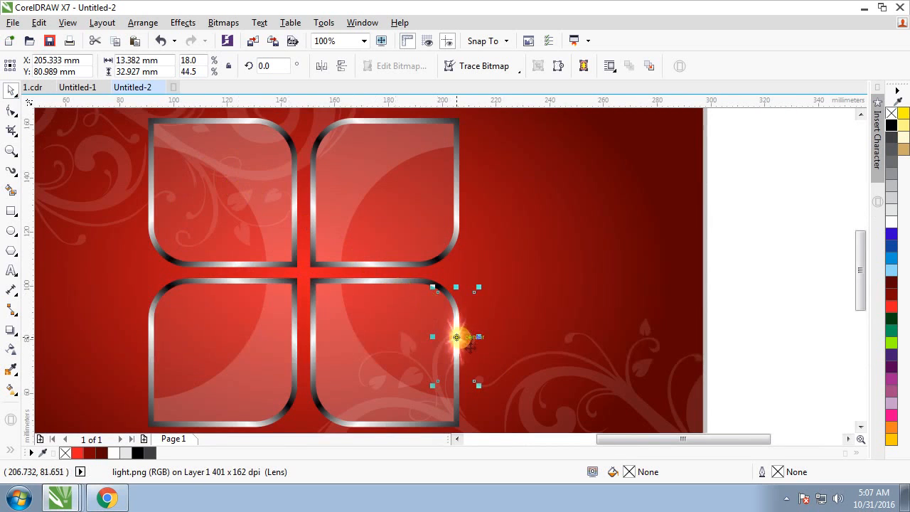
Drag a sparkle copy onto another square's left edge
left_click_drag(458, 337, 154, 342)
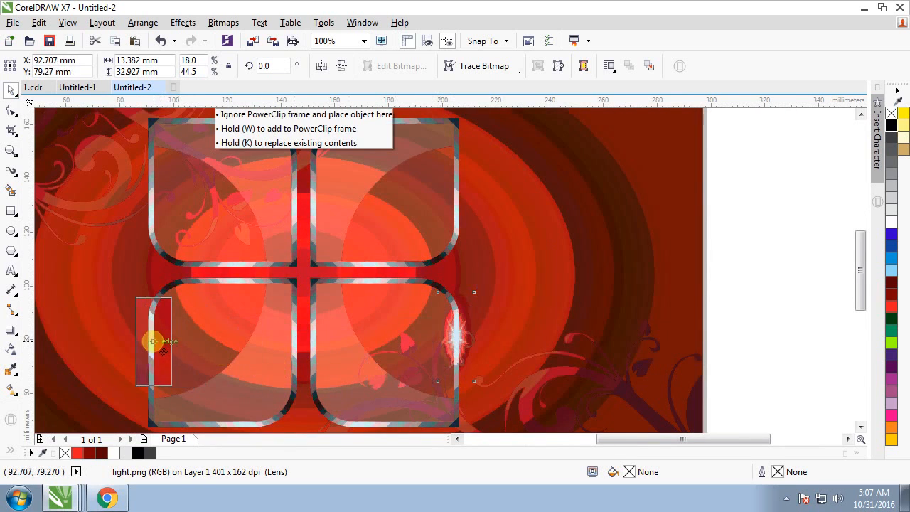
left_click(154, 341)
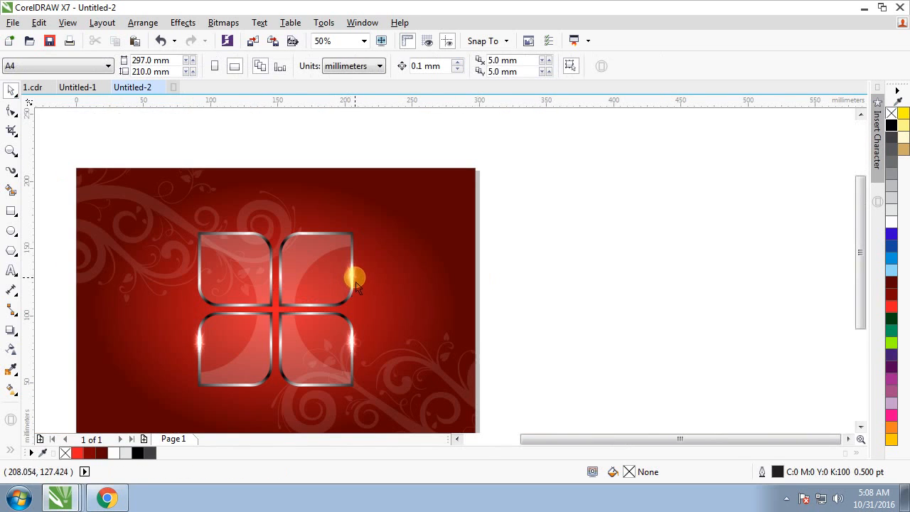
Rotate the top-edge sparkle copy to a 90.0 degree angle
left_click(353, 278)
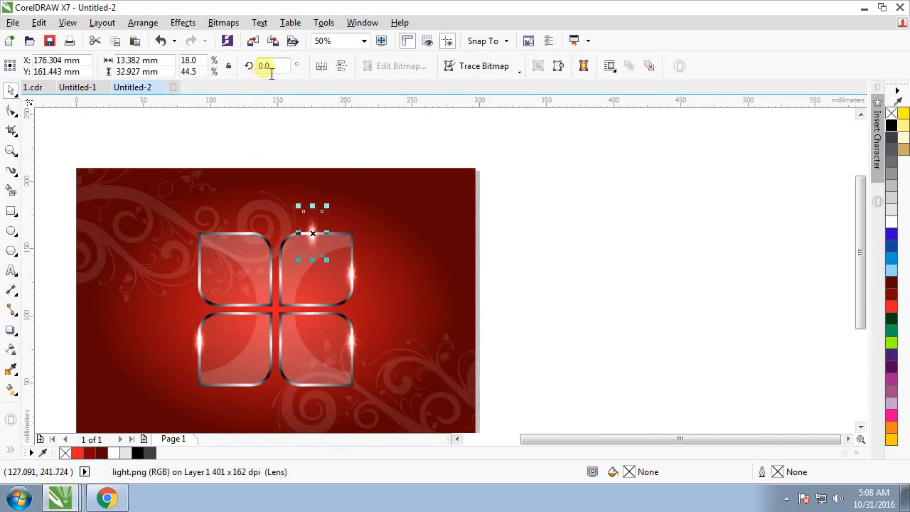
type("90.0")
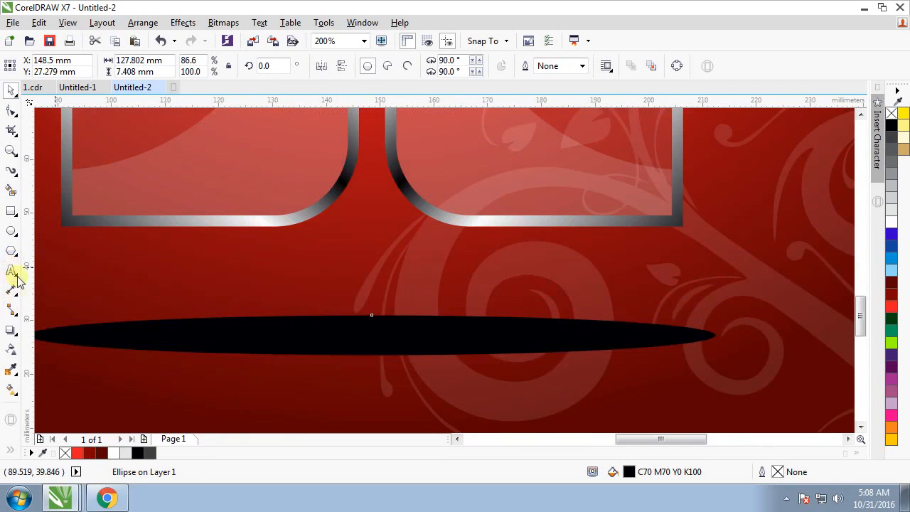
mouse_move(10, 231)
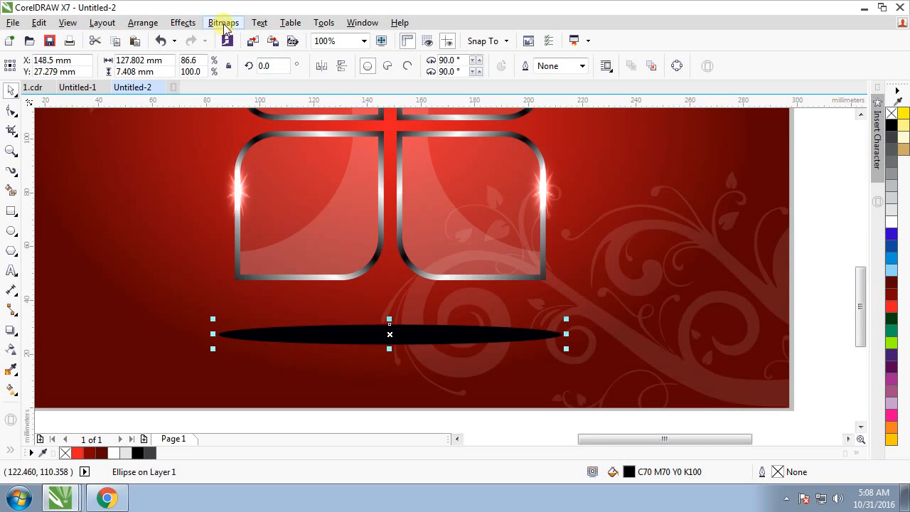
Convert the black ellipse to a 300 dpi CMYK bitmap with transparent background
left_click(223, 23)
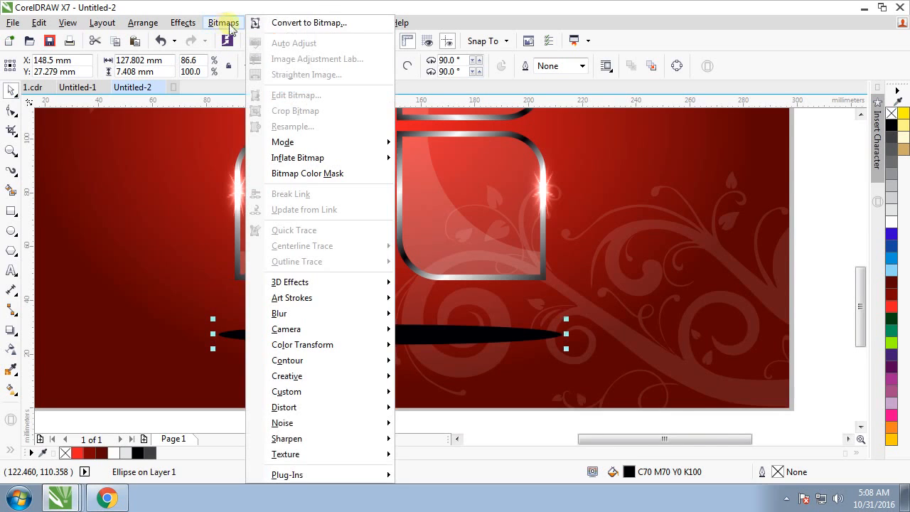
left_click(310, 23)
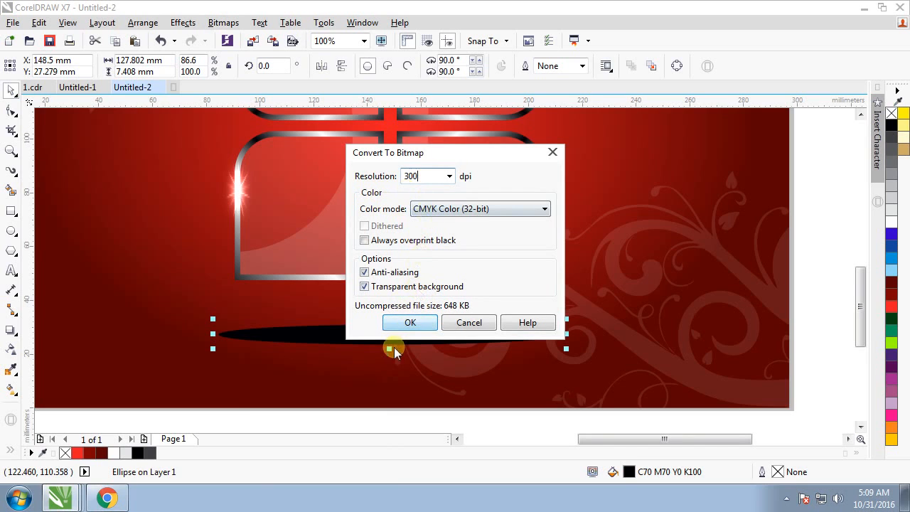
left_click(410, 321)
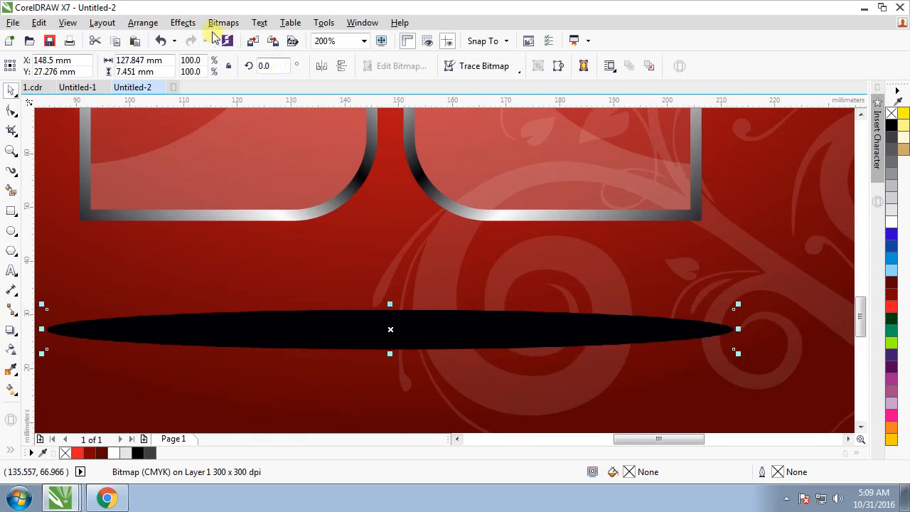
Apply a Gaussian blur of about 46 pixels to turn the ellipse into a soft shadow
left_click(224, 23)
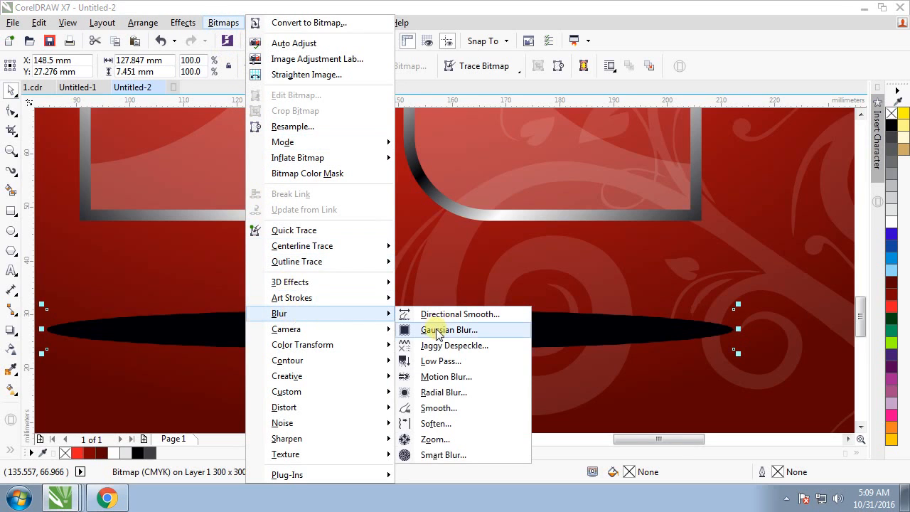
left_click(448, 330)
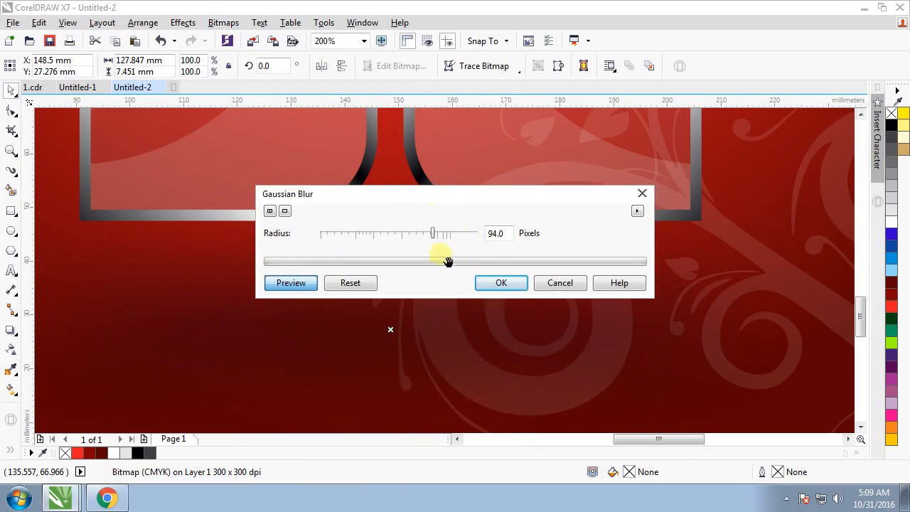
left_click_drag(432, 233, 405, 233)
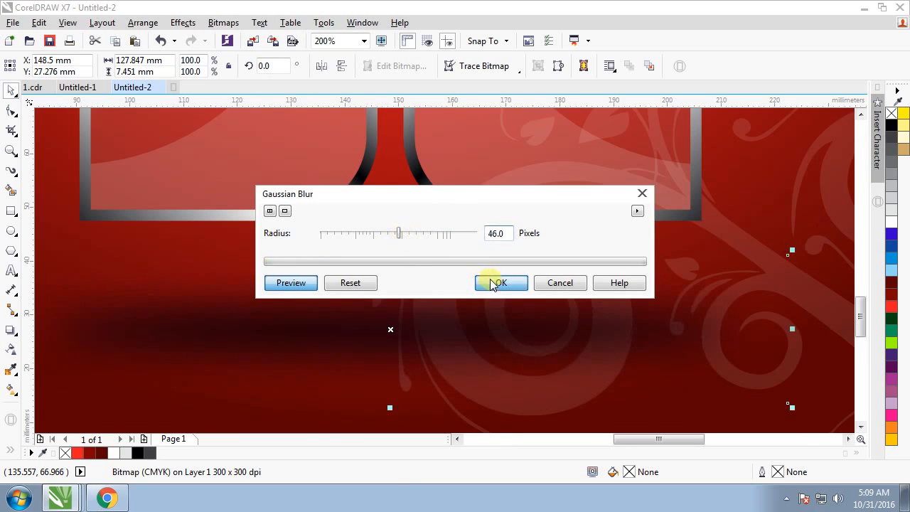
left_click(498, 284)
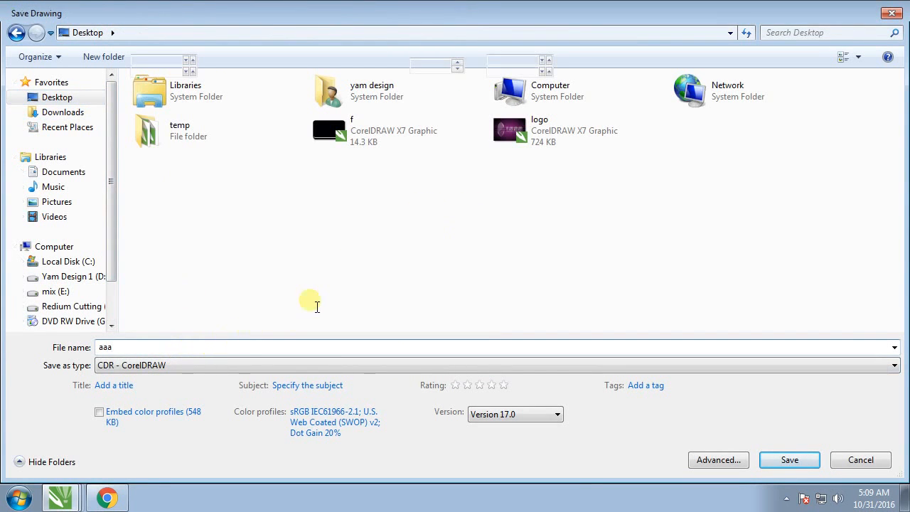
Save the design as a CDR file on the Desktop
left_click(791, 461)
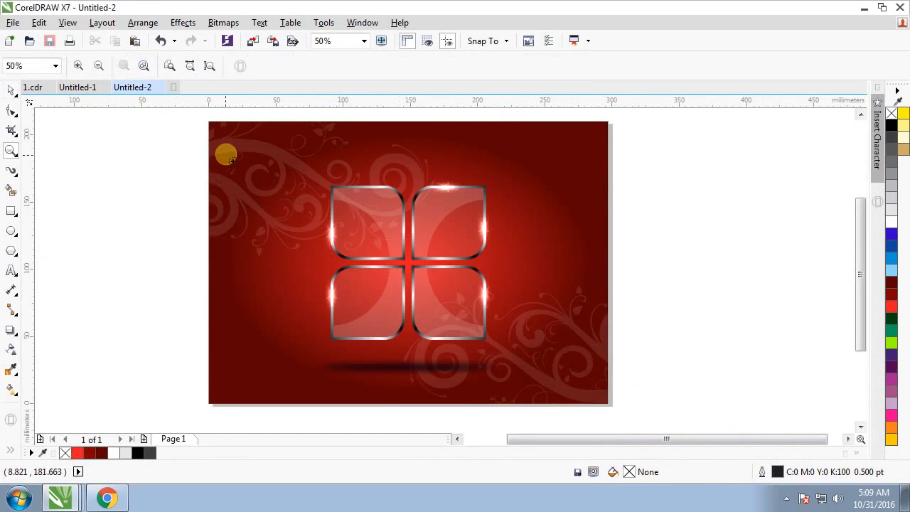